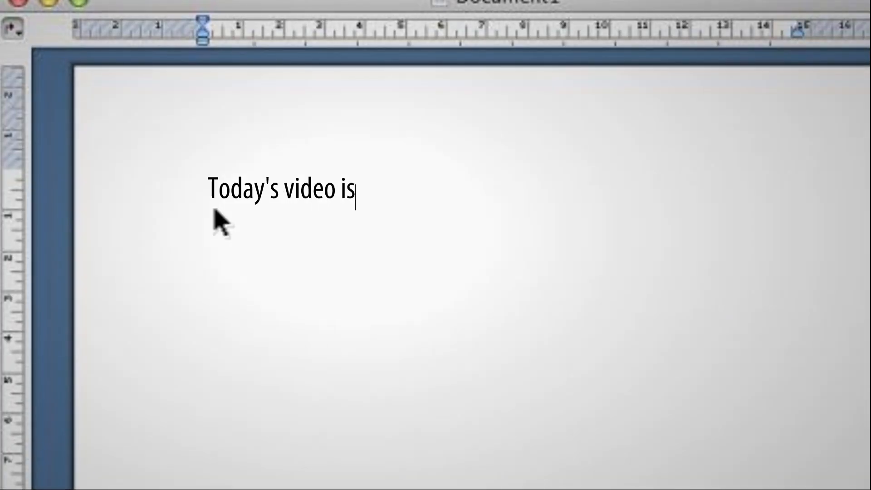
- Type 'on How to HACK WINDOWS' into the Word introduction sentence
text(on How to)
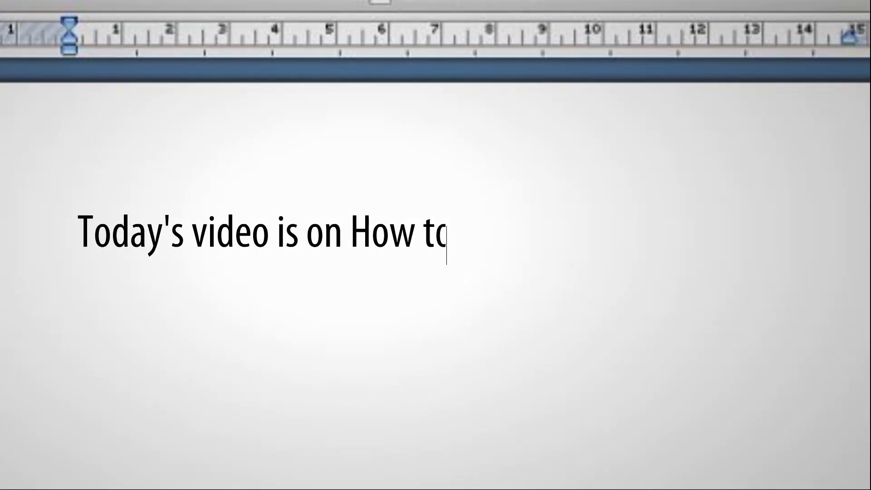
text(HACK WINDOWS)
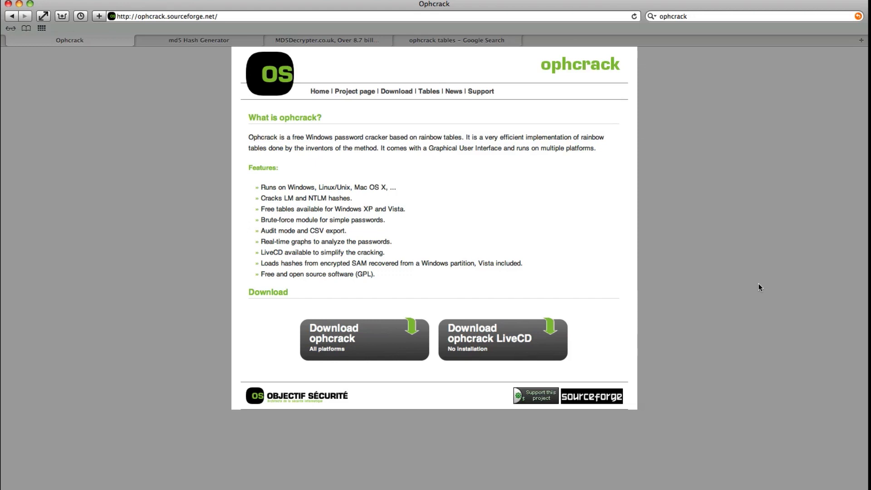
mouse_move(619, 69)
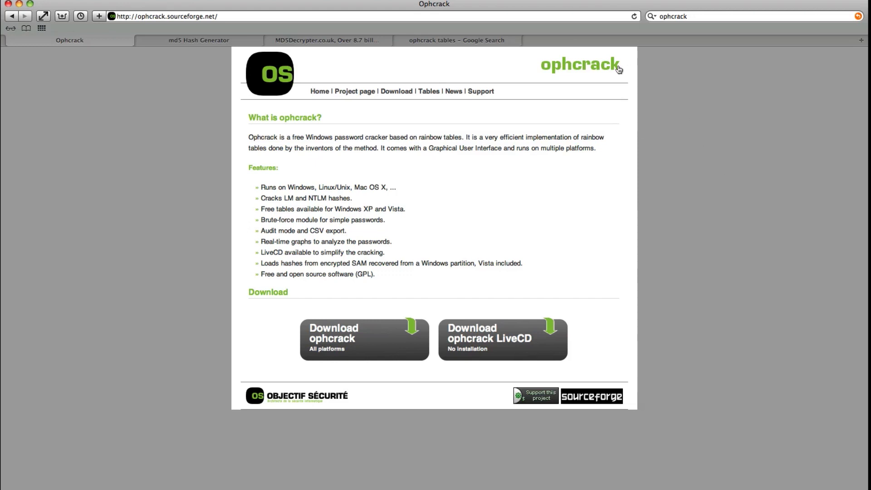
double_click(578, 64)
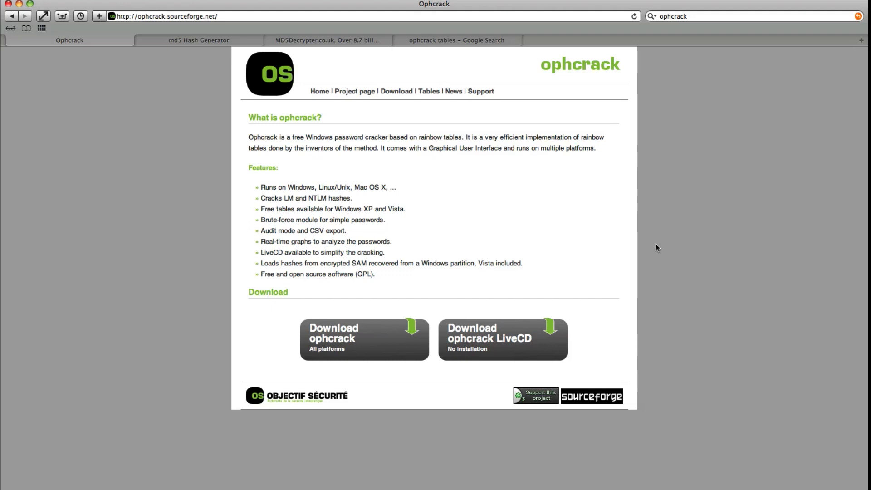
mouse_move(670, 254)
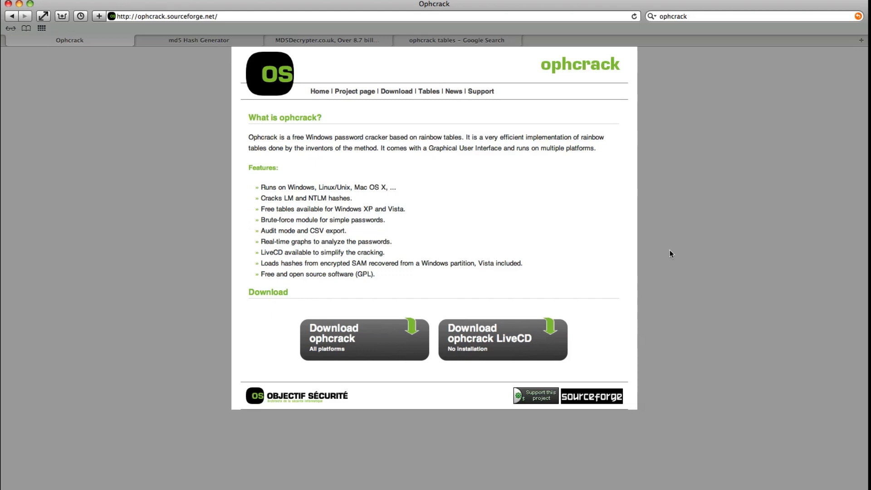
mouse_move(578, 254)
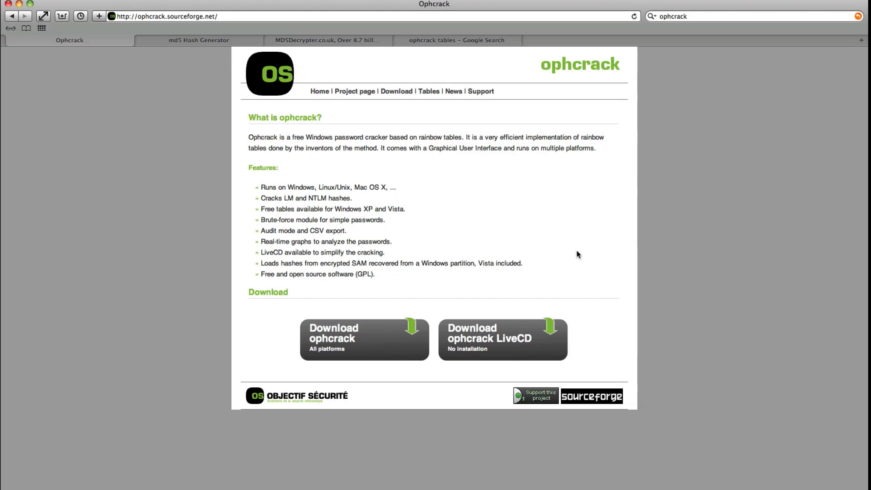
mouse_move(576, 253)
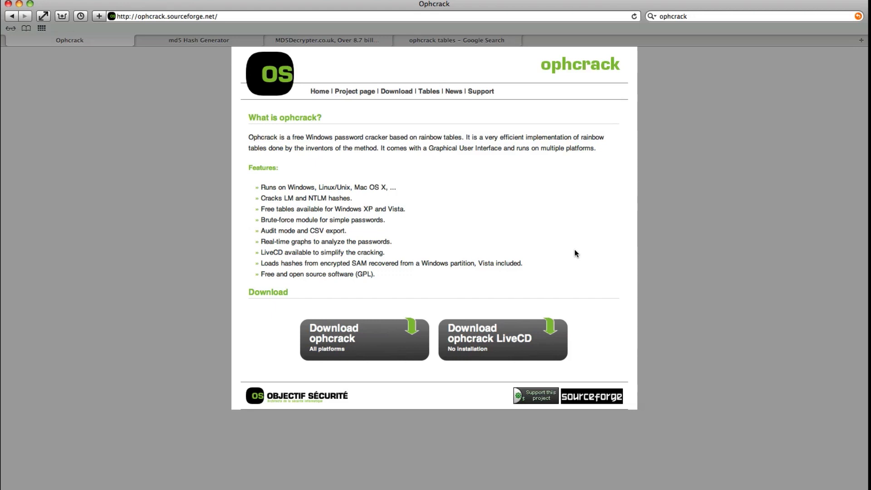
- Open the ophcrack LiveCD download page listing the XP and Vista images
click(502, 339)
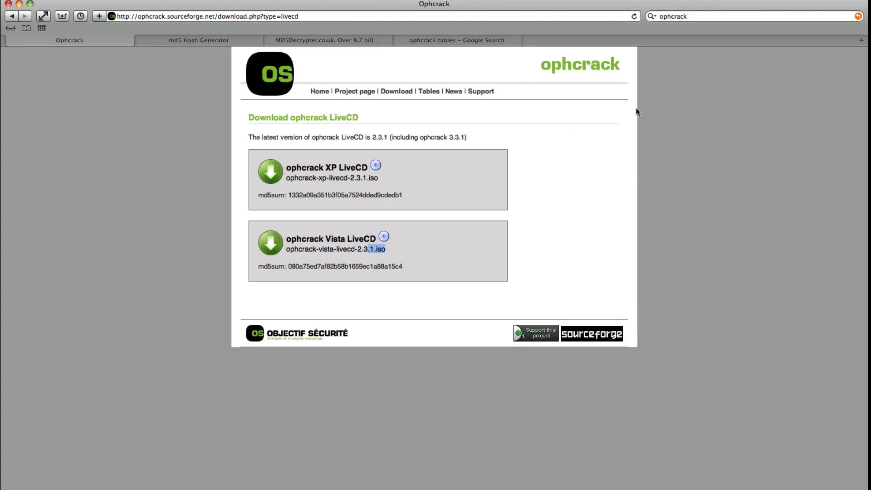
mouse_move(572, 96)
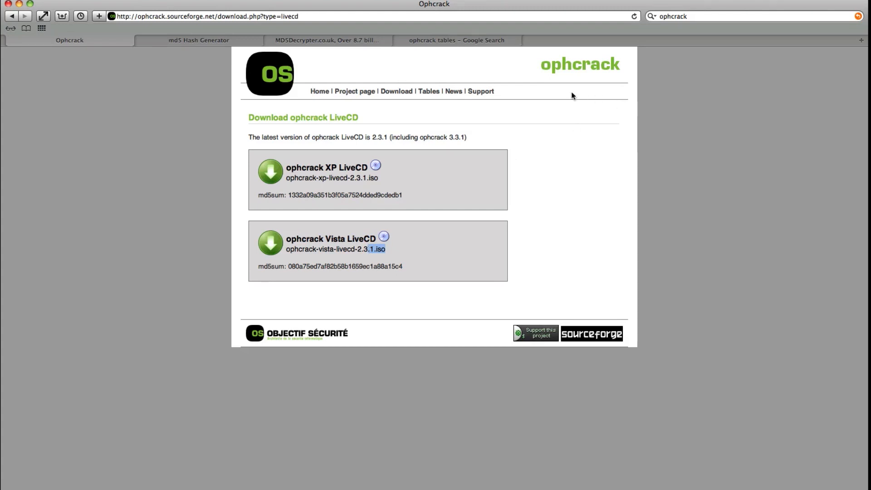
- Show the ophcrack FAQ section on installing the LiveCD on a USB stick
click(479, 91)
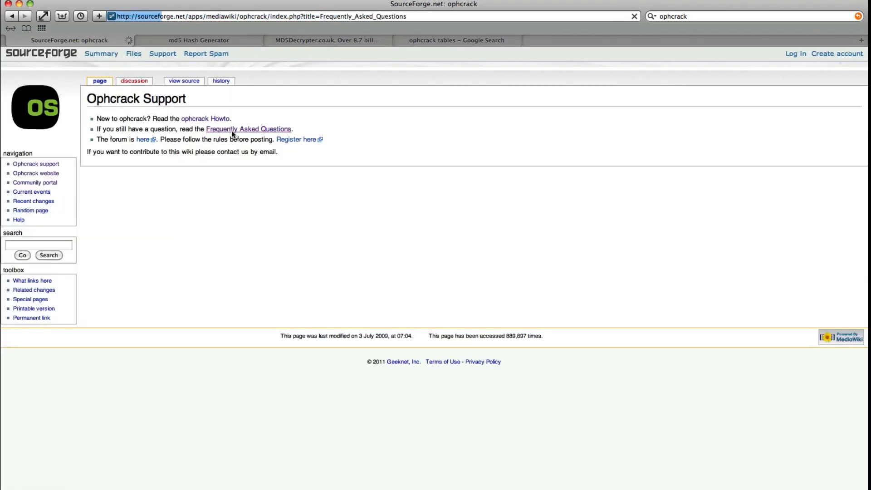
click(248, 129)
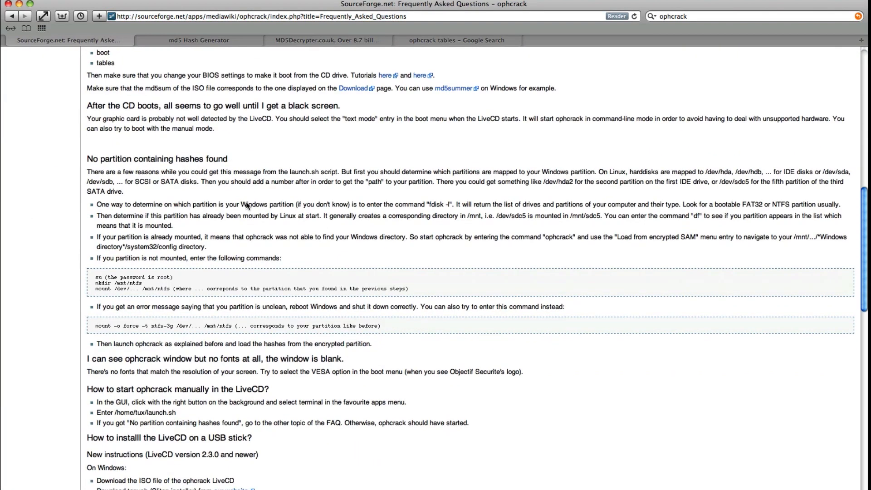
scroll(down, 3)
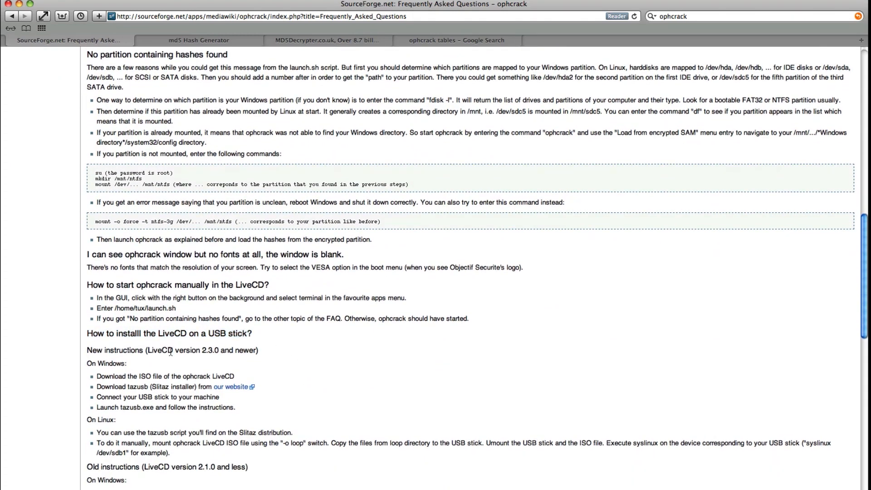
scroll(down, 3)
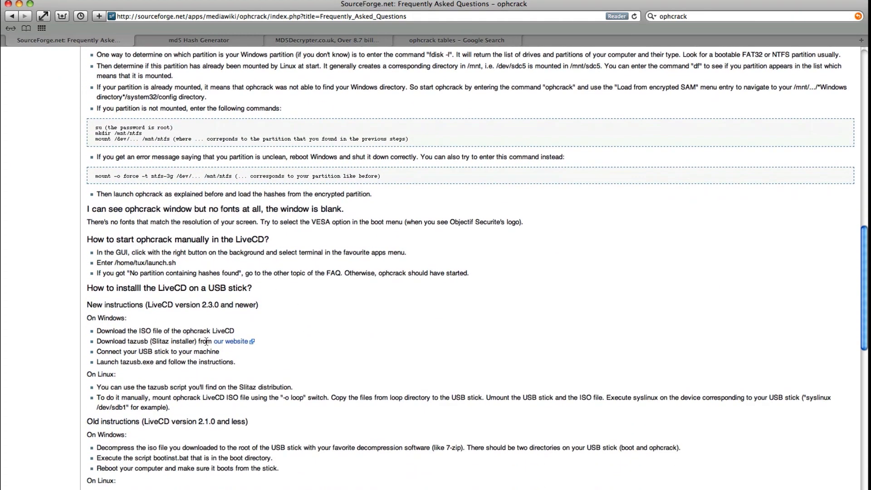
mouse_move(240, 341)
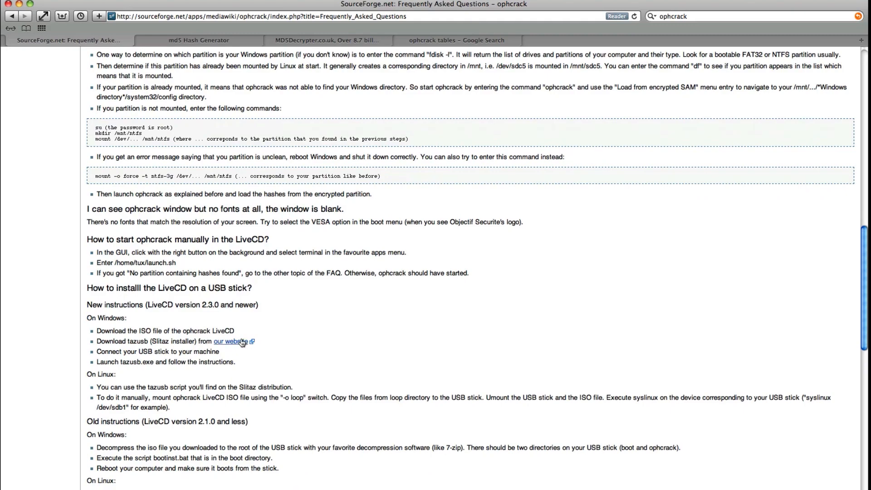
mouse_move(18, 6)
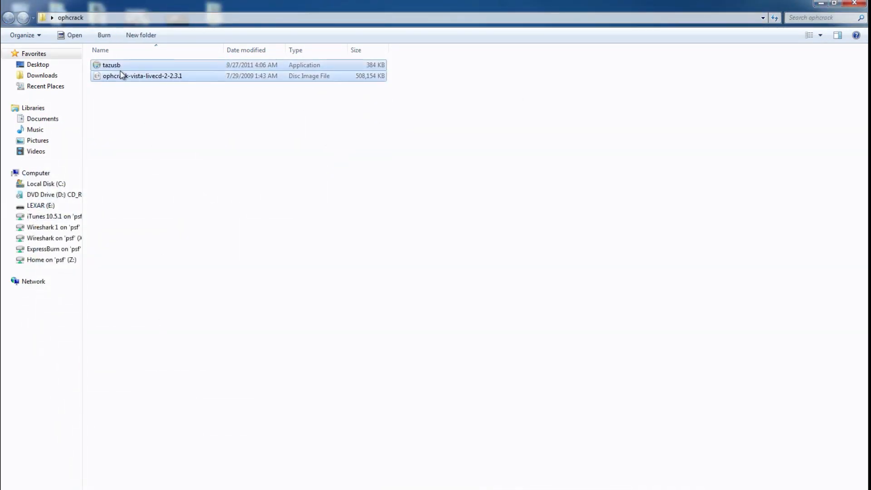
- Bring up the LEXAR (E:) drive's format dialog from Computer, then dismiss it
click(11, 486)
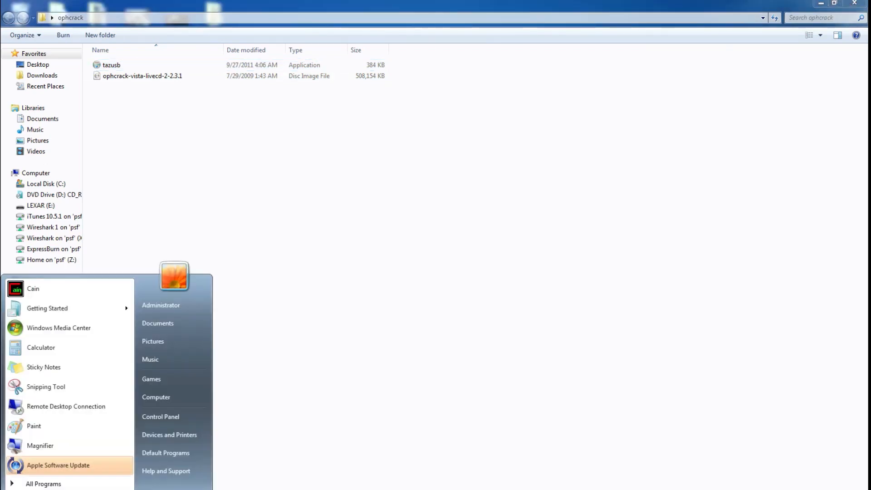
right_click(156, 396)
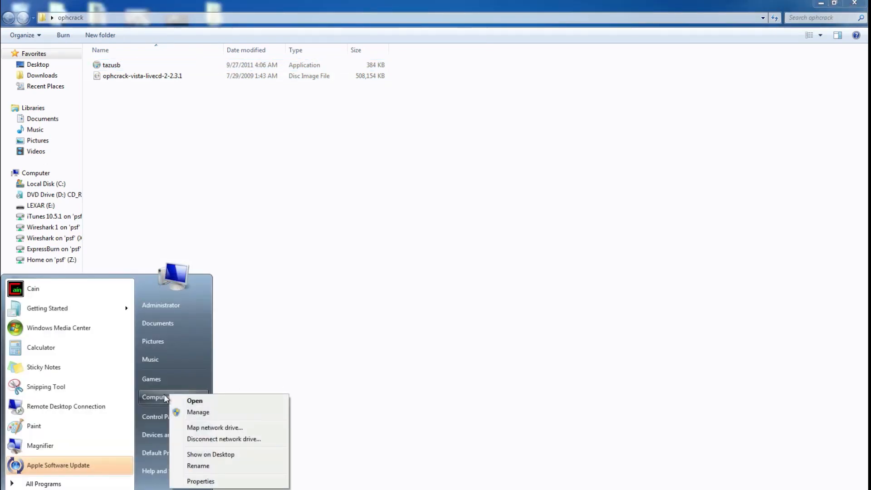
click(195, 400)
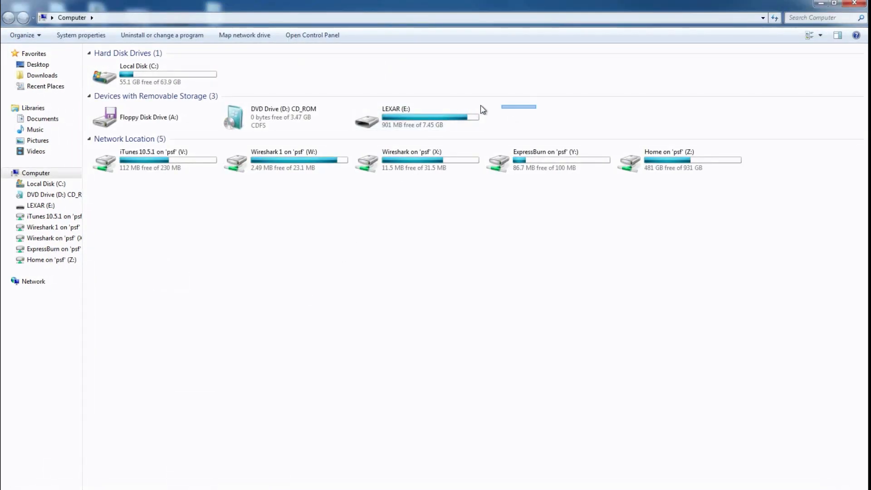
right_click(483, 109)
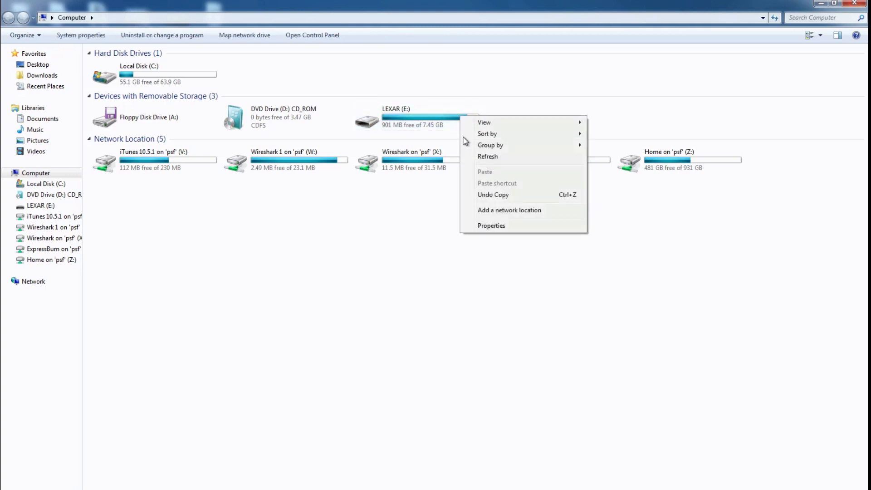
right_click(397, 117)
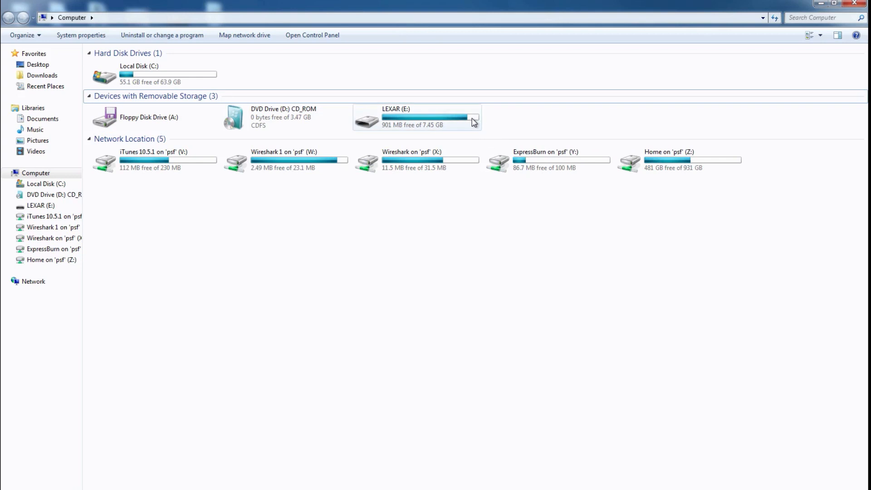
right_click(416, 116)
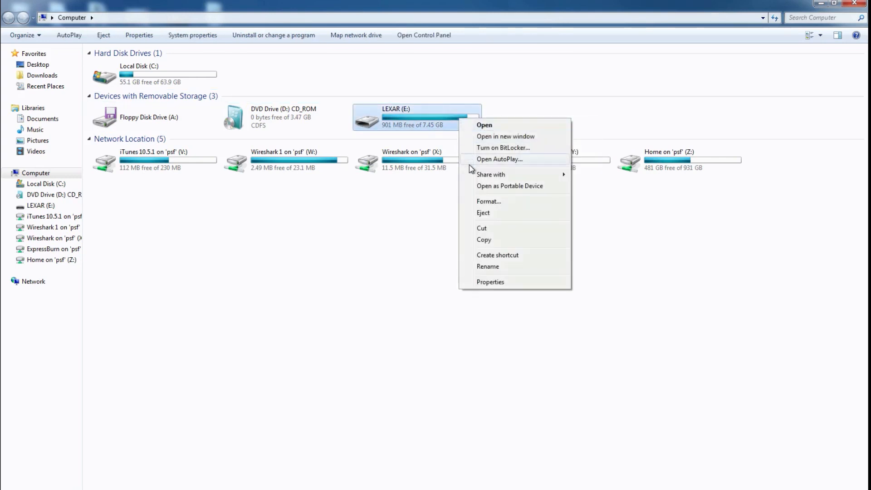
click(488, 201)
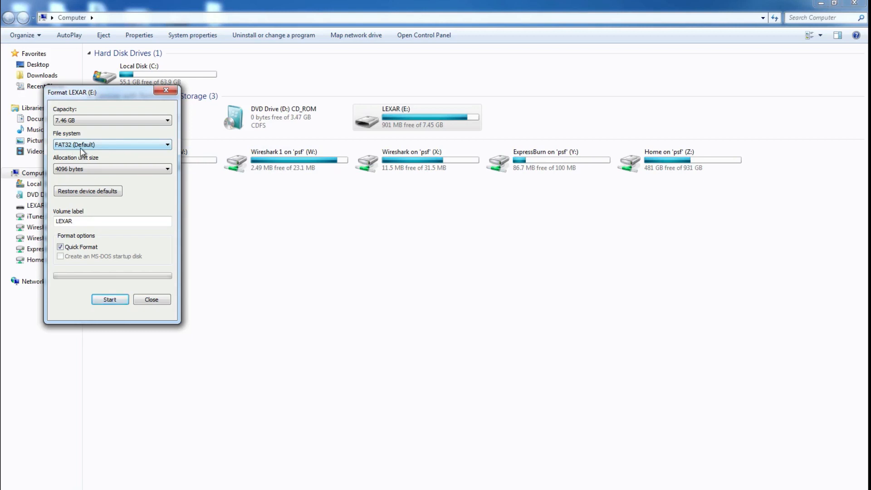
mouse_move(646, 164)
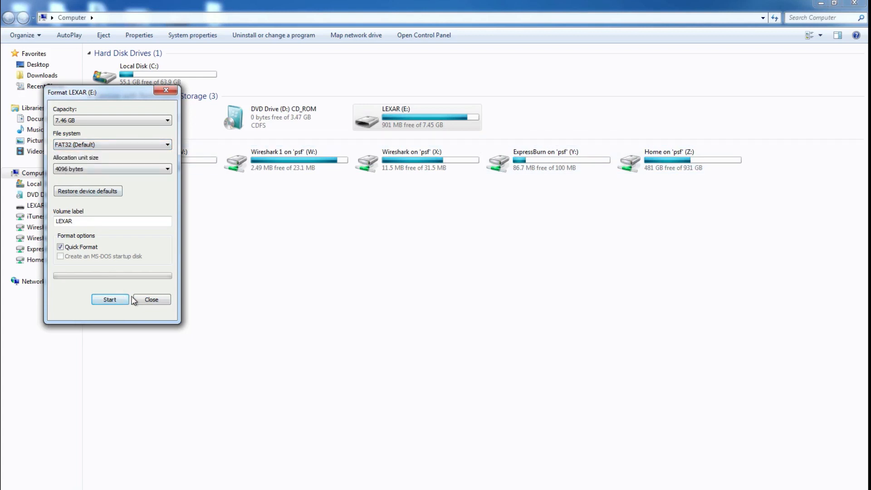
click(150, 299)
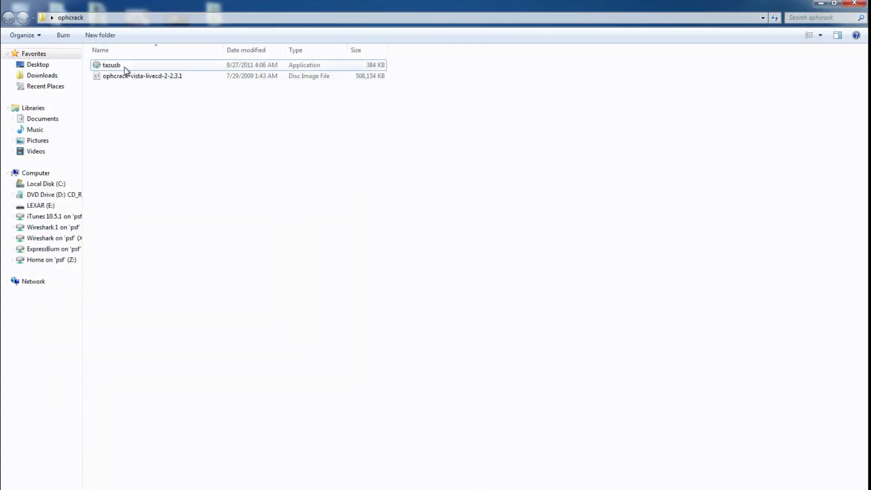
- Launch tazusb in English and choose the ophcrack Vista LiveCD ISO as the image
double_click(111, 65)
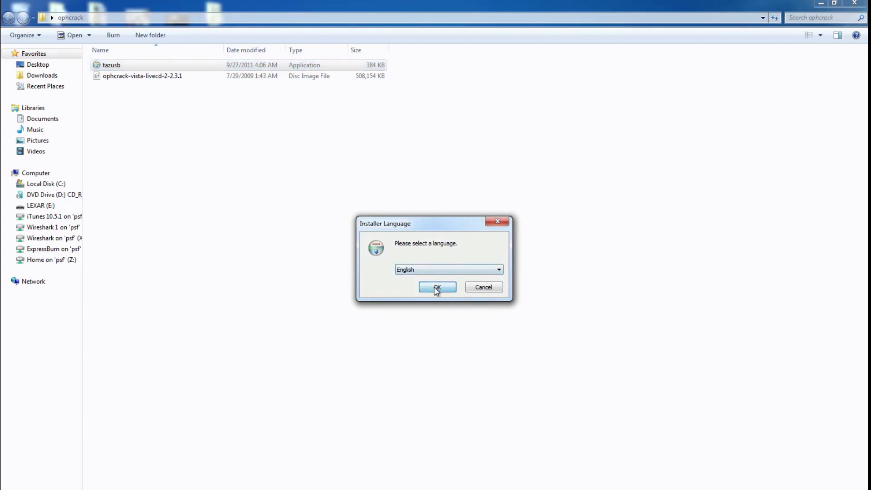
click(437, 287)
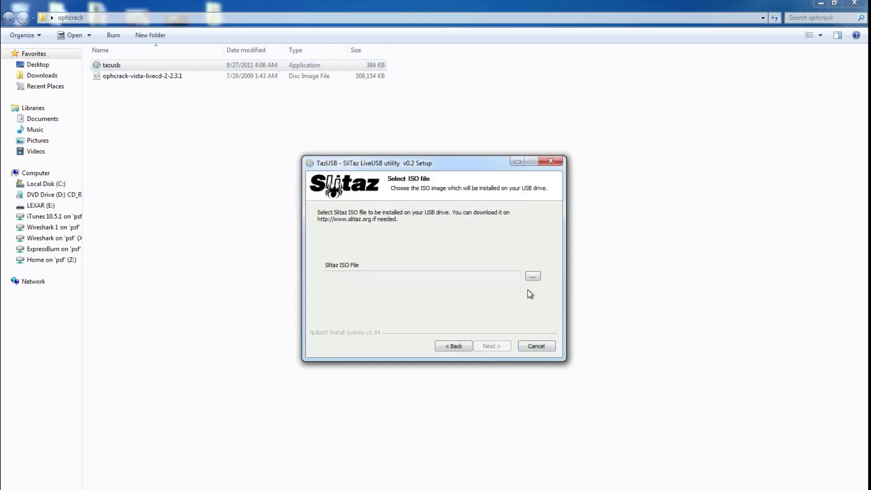
click(532, 276)
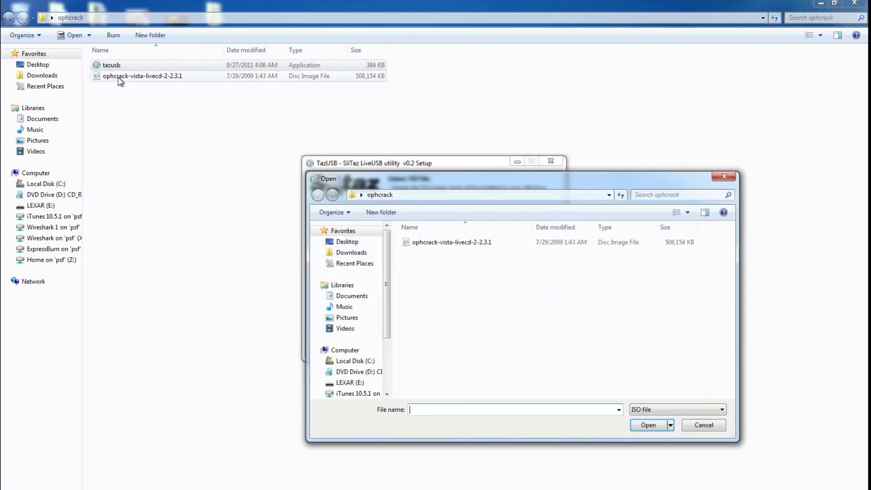
mouse_move(334, 118)
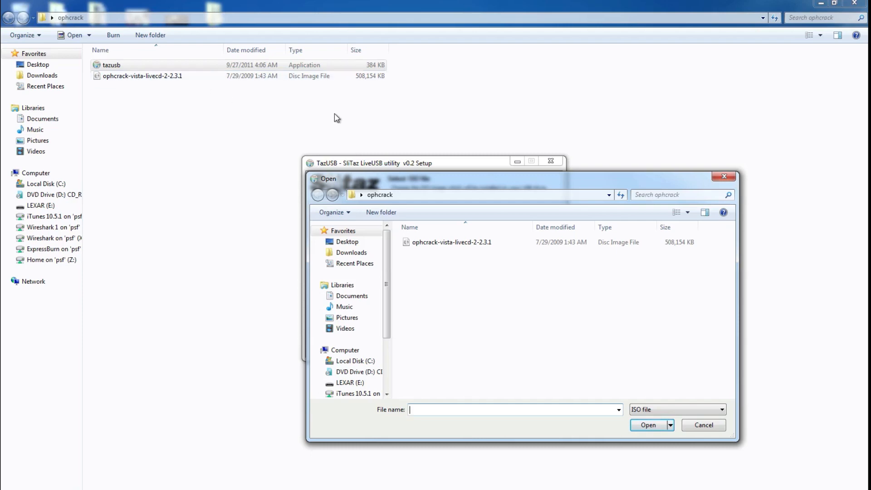
click(647, 425)
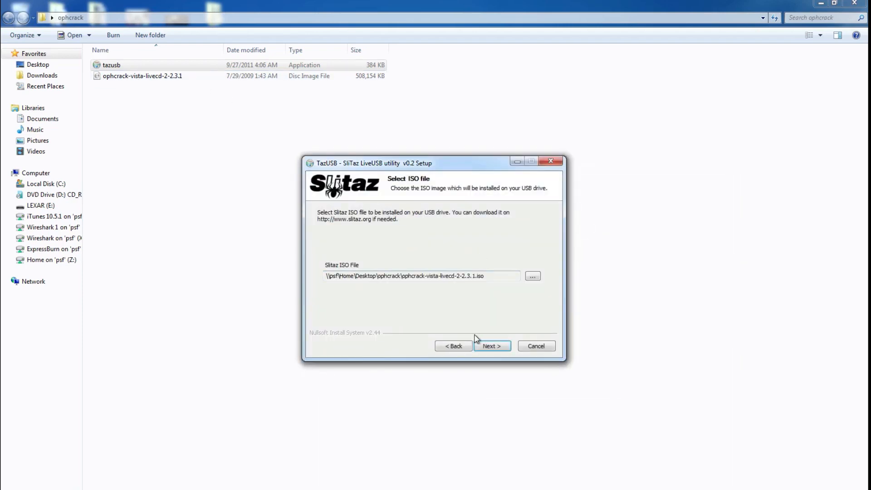
click(535, 346)
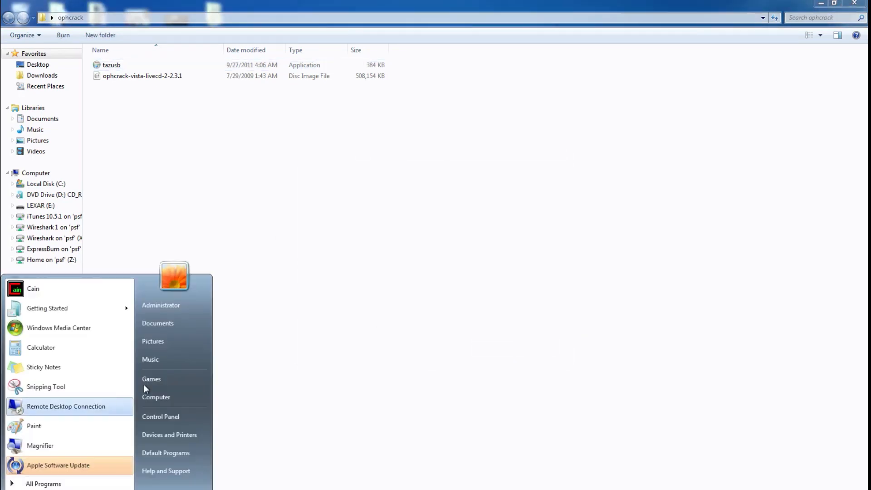
- Open the LEXAR (E:) drive maximized and browse into its tables folder
click(156, 397)
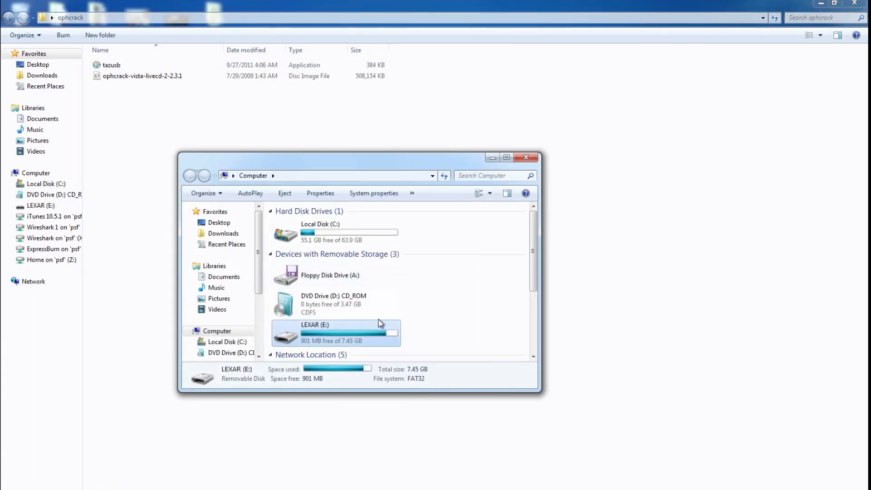
double_click(336, 332)
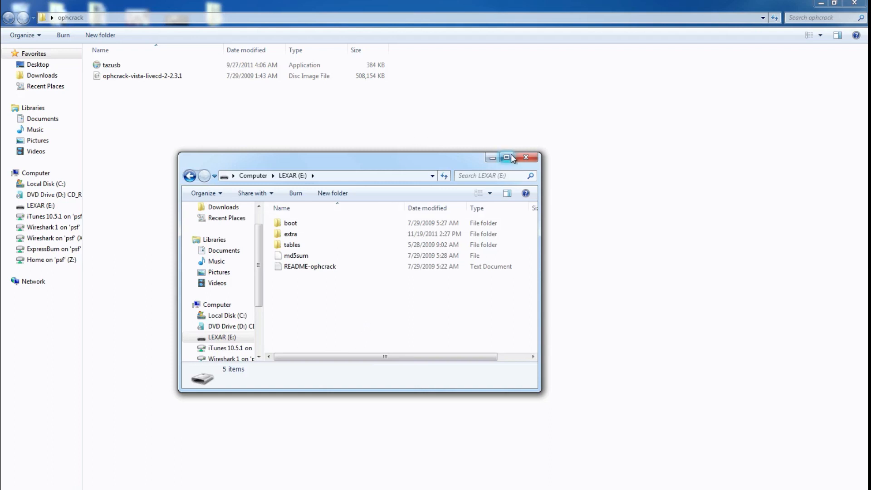
click(507, 157)
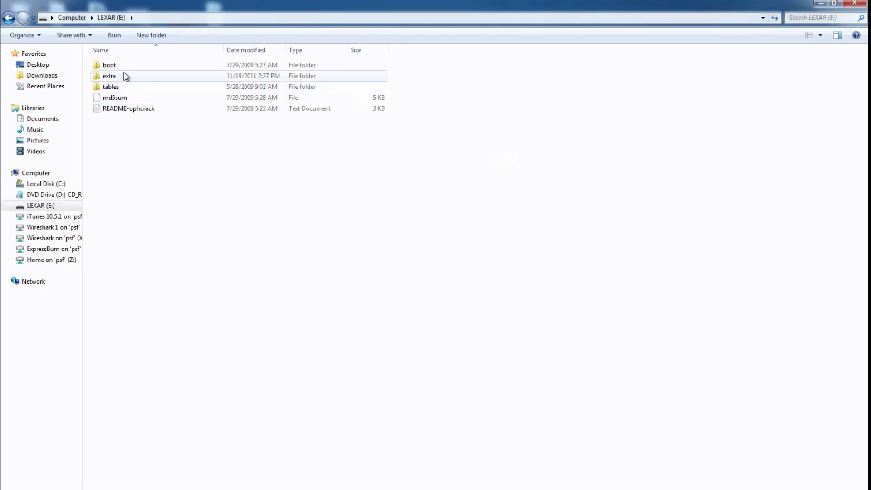
click(110, 75)
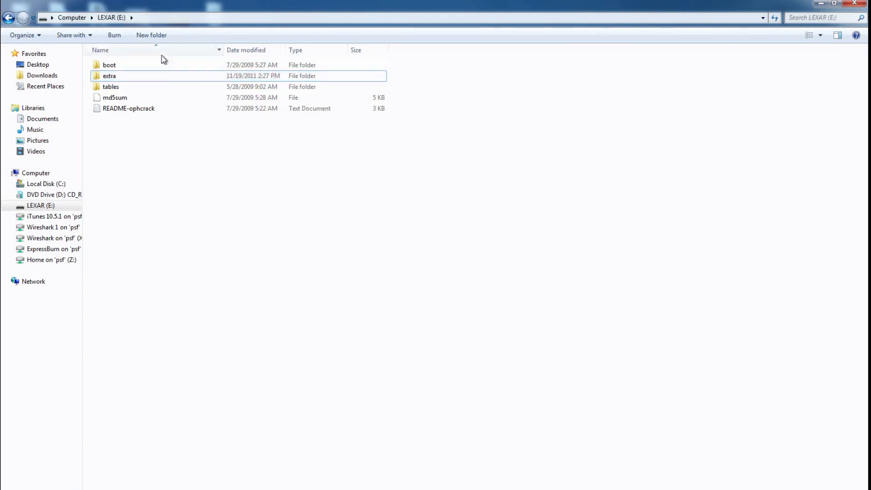
double_click(110, 65)
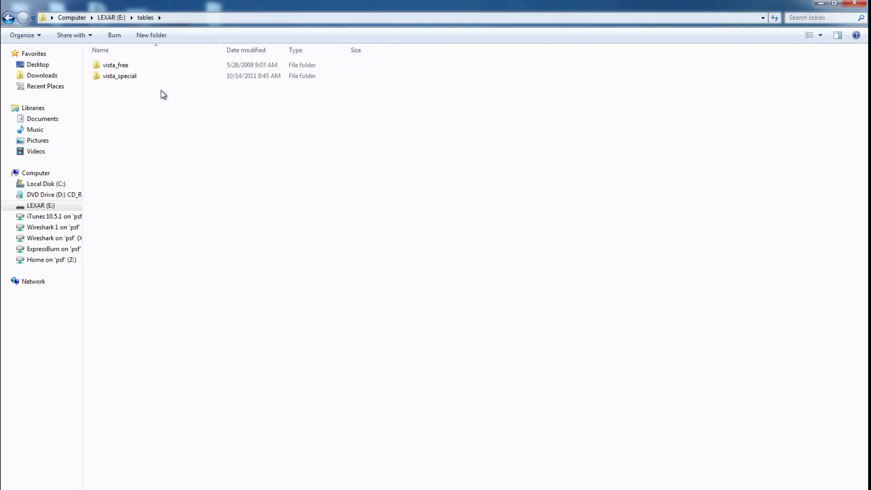
click(9, 17)
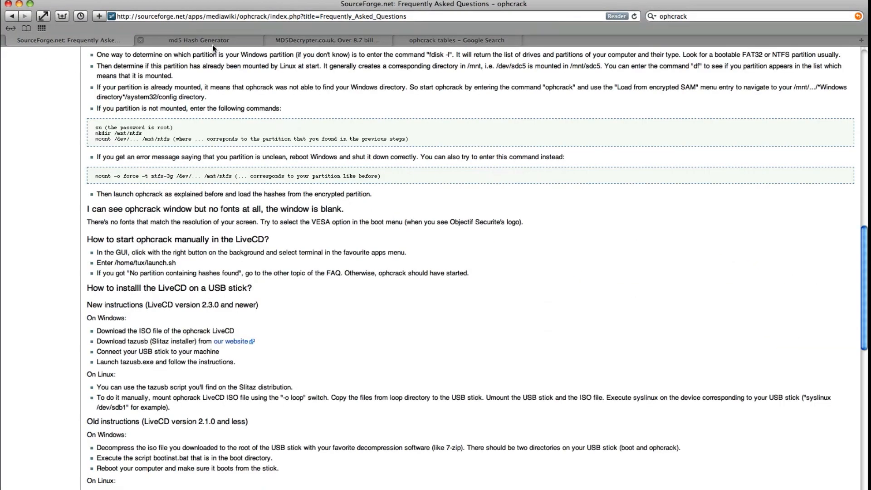
- Hash the string 'hi' into 764efa883dda1e11db47671c4a3bbd9e and select the hash
click(198, 40)
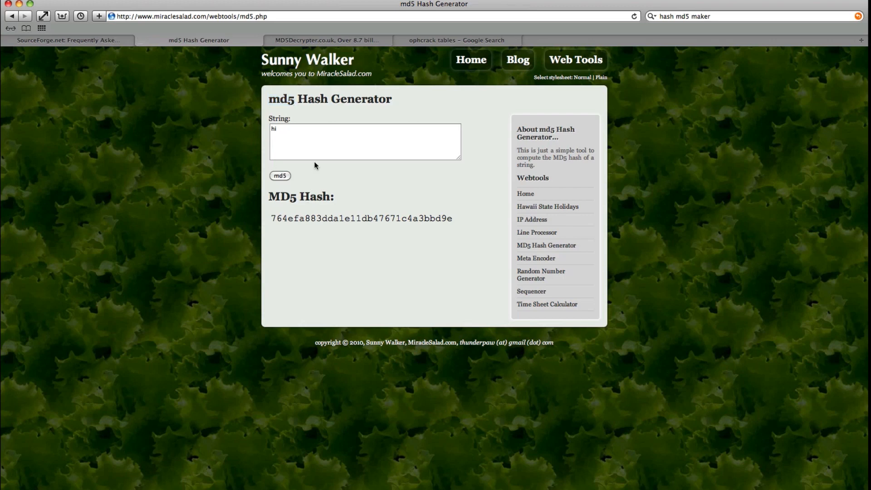
mouse_move(314, 145)
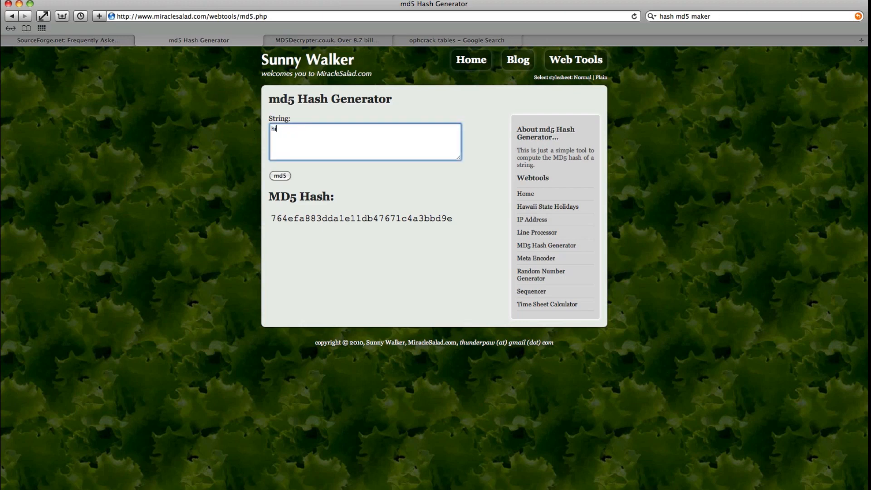
click(279, 176)
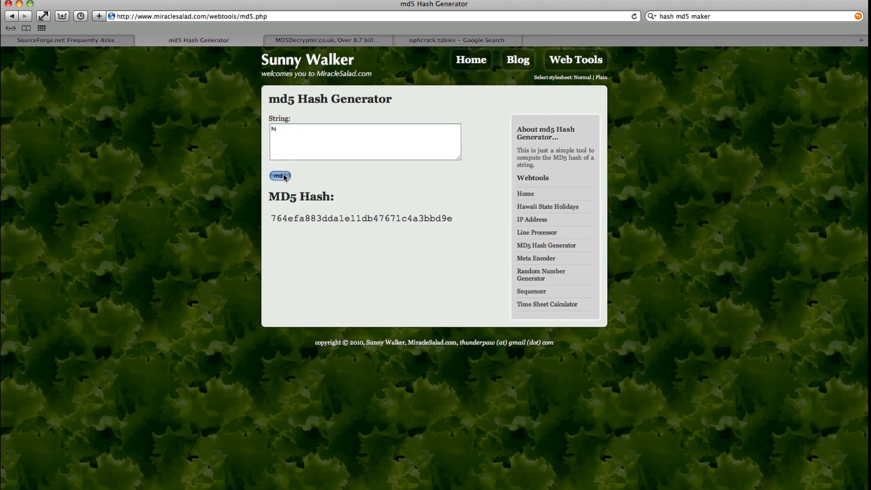
double_click(361, 218)
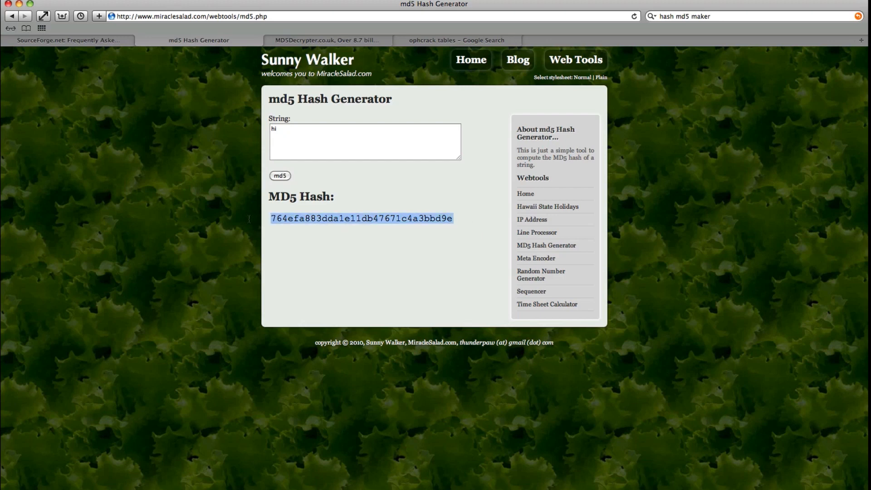
mouse_move(416, 222)
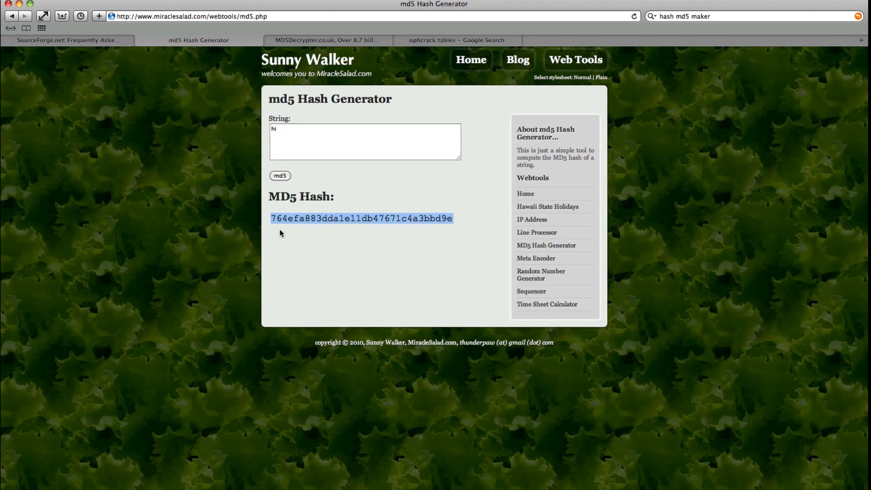
mouse_move(473, 210)
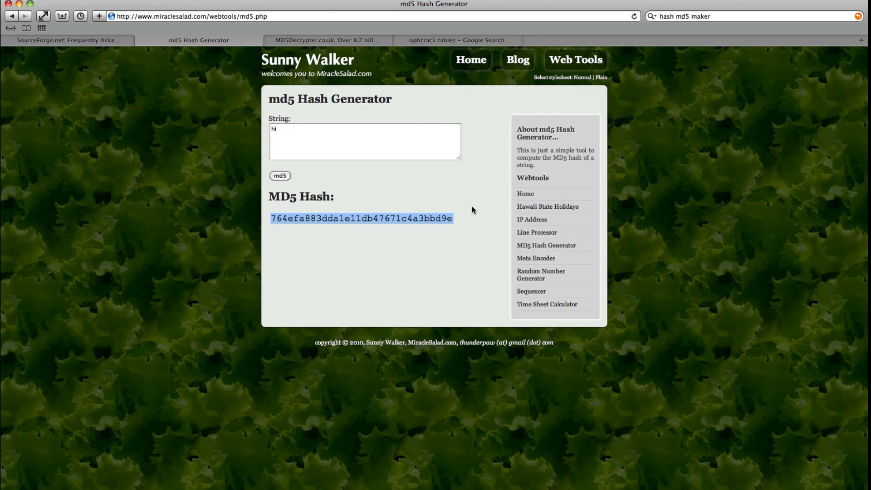
click(463, 218)
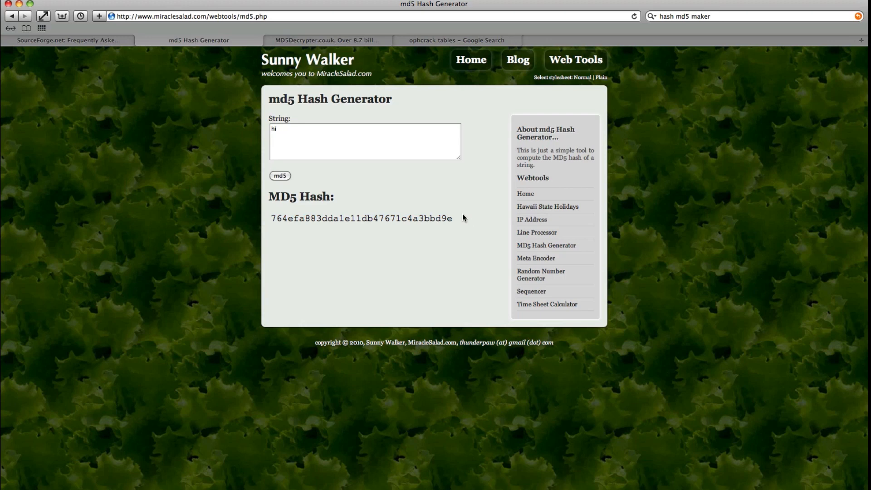
click(365, 141)
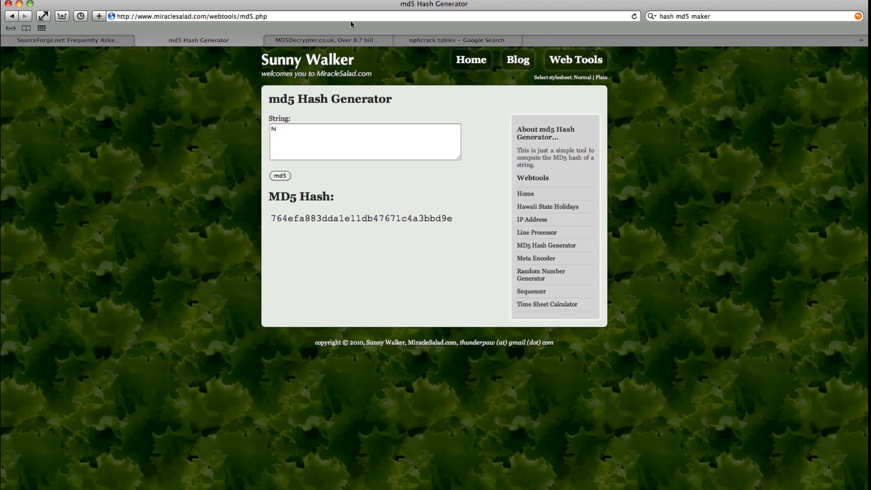
mouse_move(395, 218)
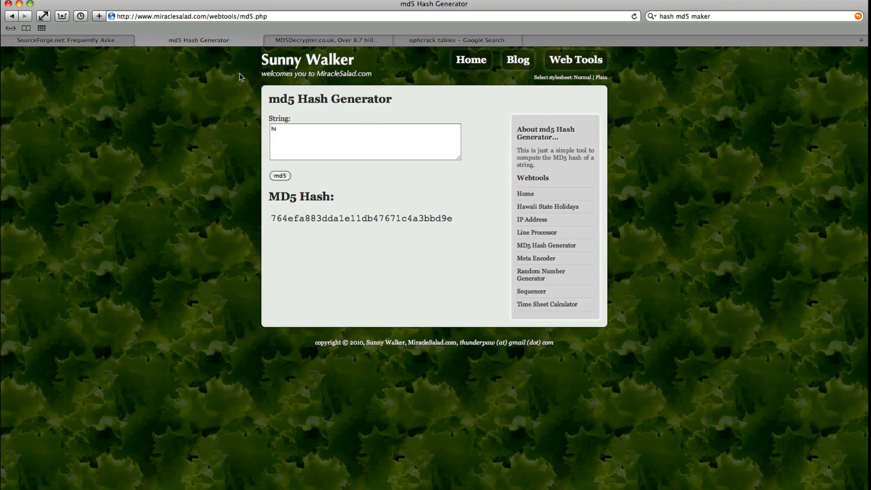
mouse_move(313, 223)
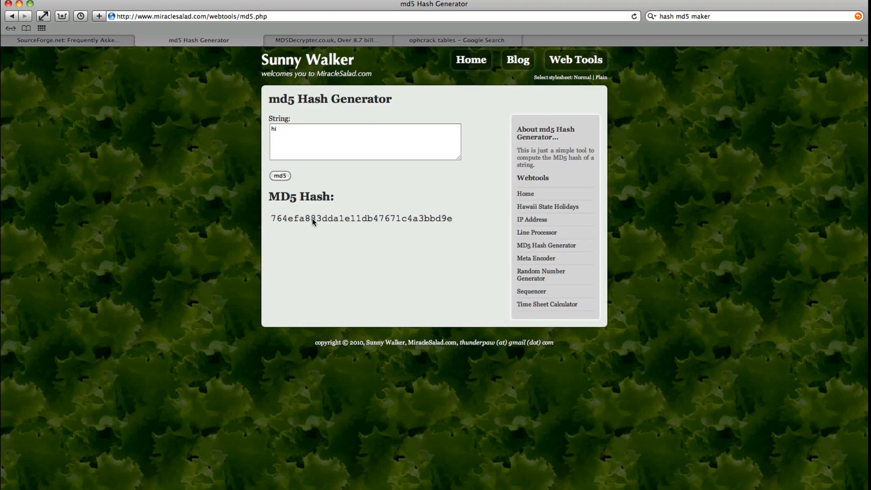
mouse_move(506, 210)
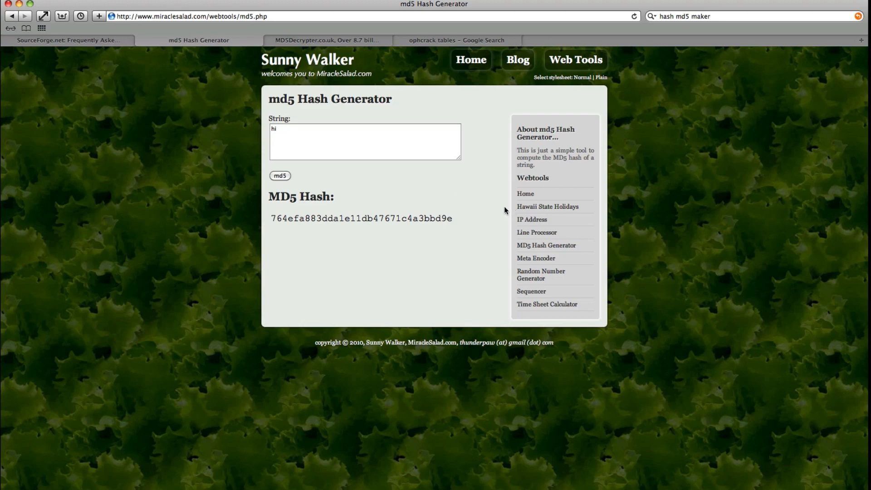
mouse_move(158, 49)
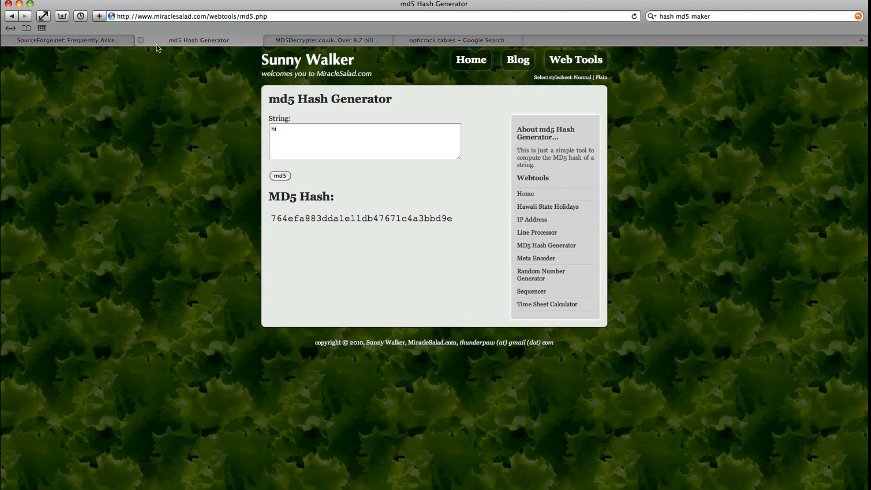
click(365, 141)
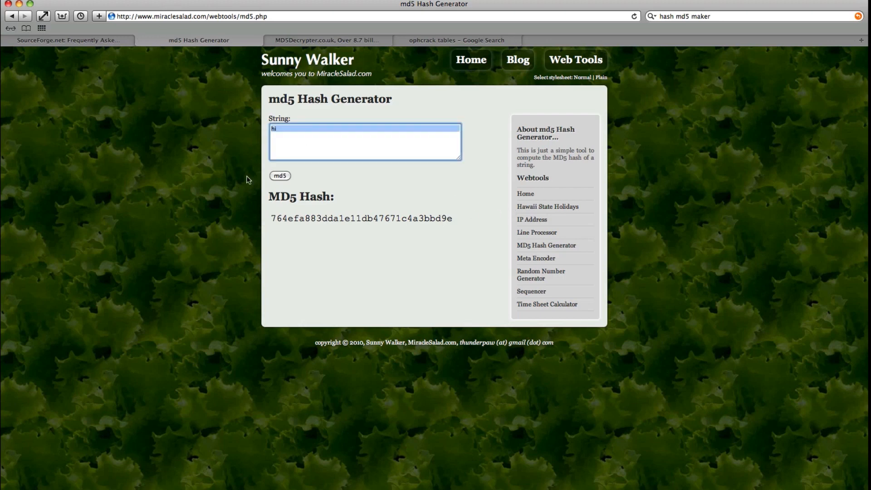
double_click(361, 219)
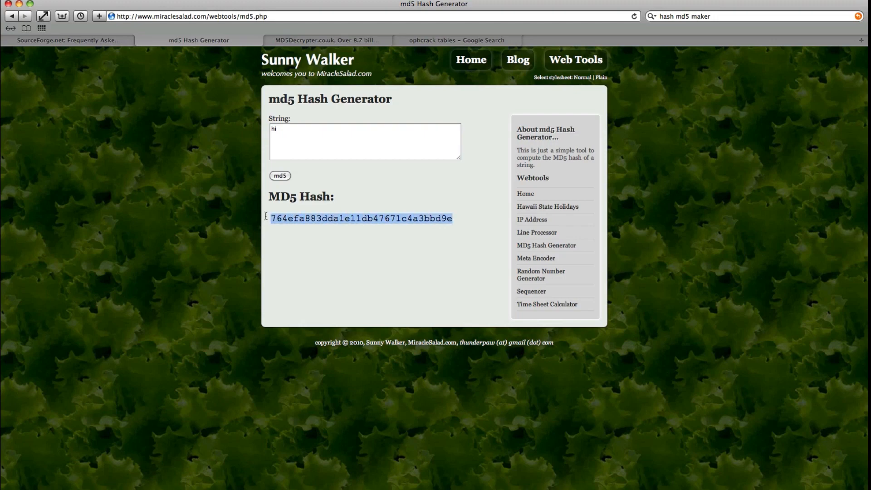
mouse_move(311, 41)
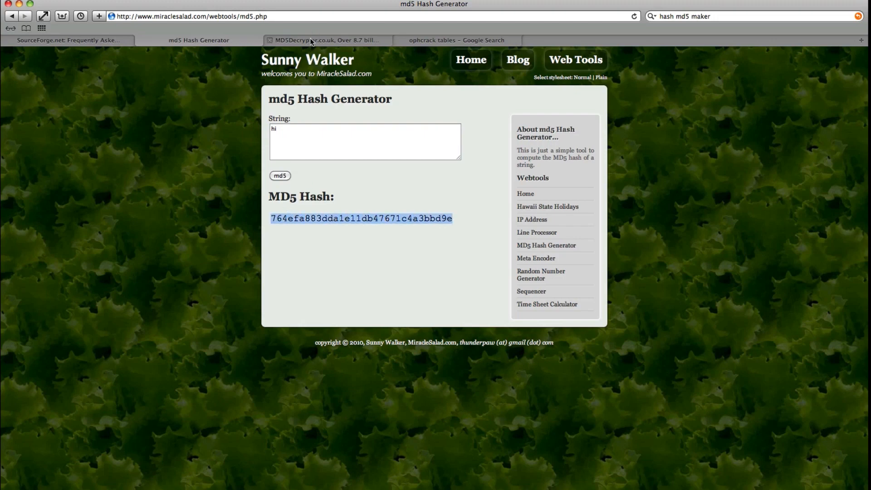
click(327, 40)
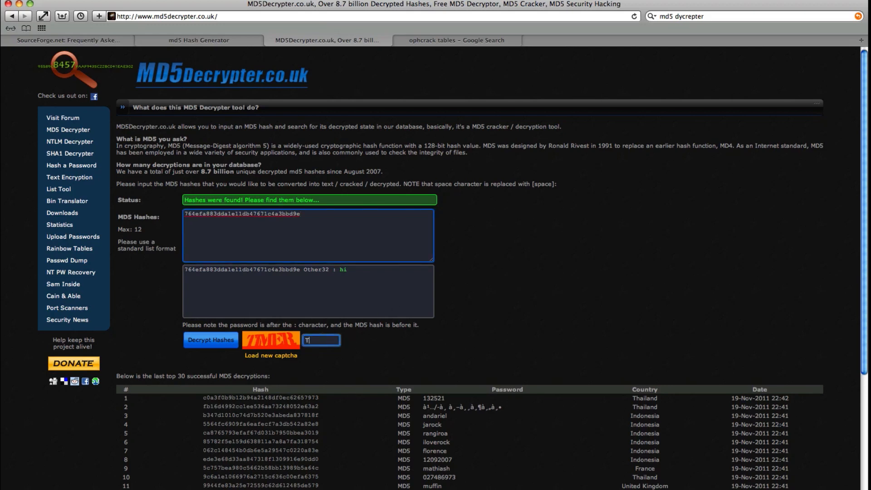
- Decrypt the hash on MD5Decrypter with a retried captcha, revealing 'hi'
text(Imer)
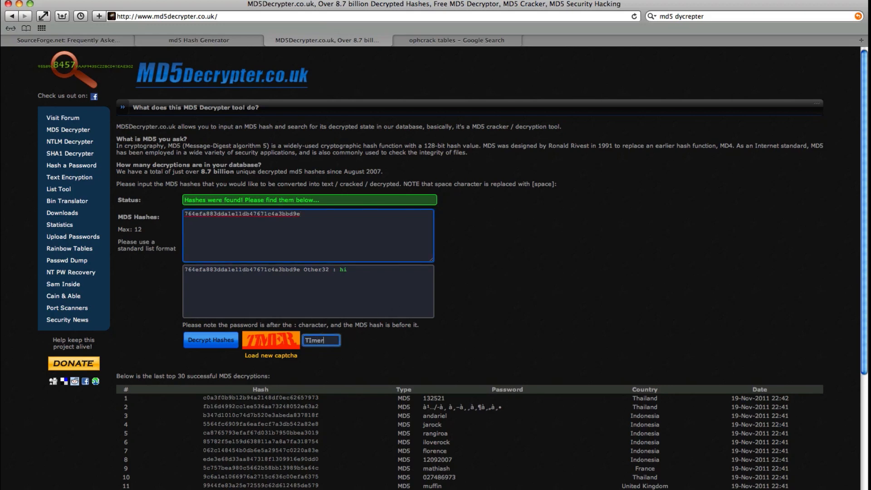
click(211, 340)
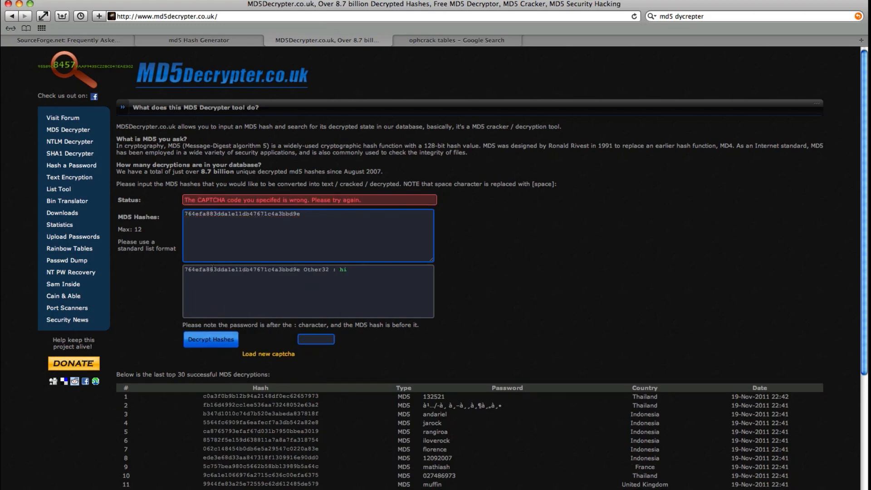
click(268, 354)
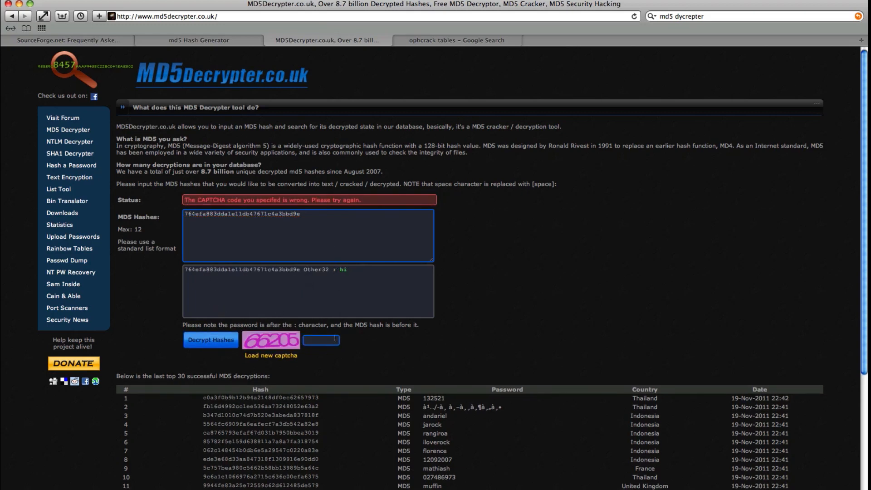
text(66205)
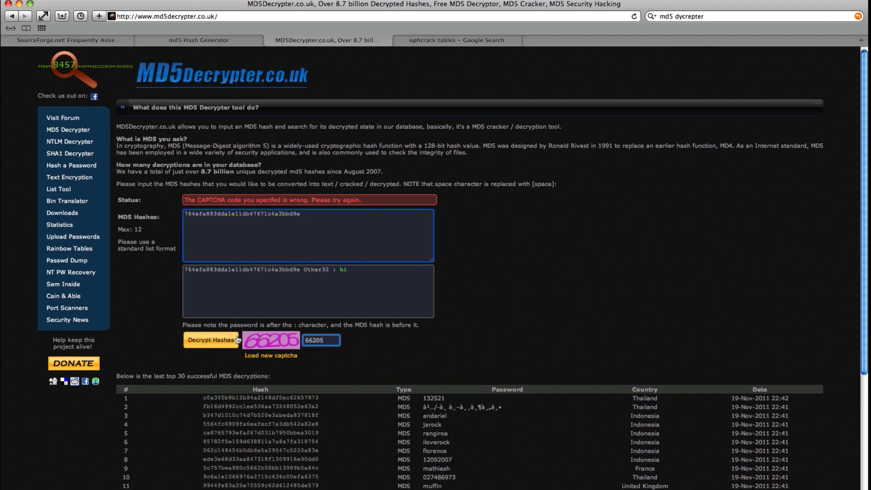
click(210, 340)
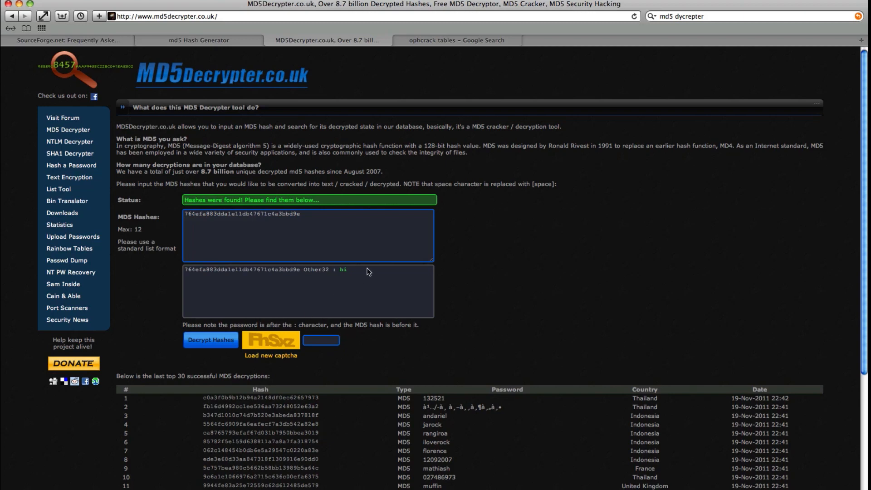
double_click(341, 270)
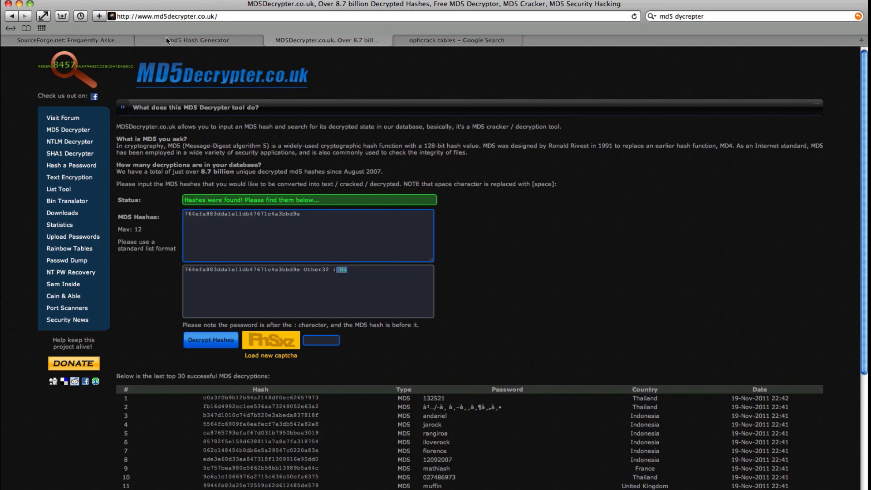
click(197, 39)
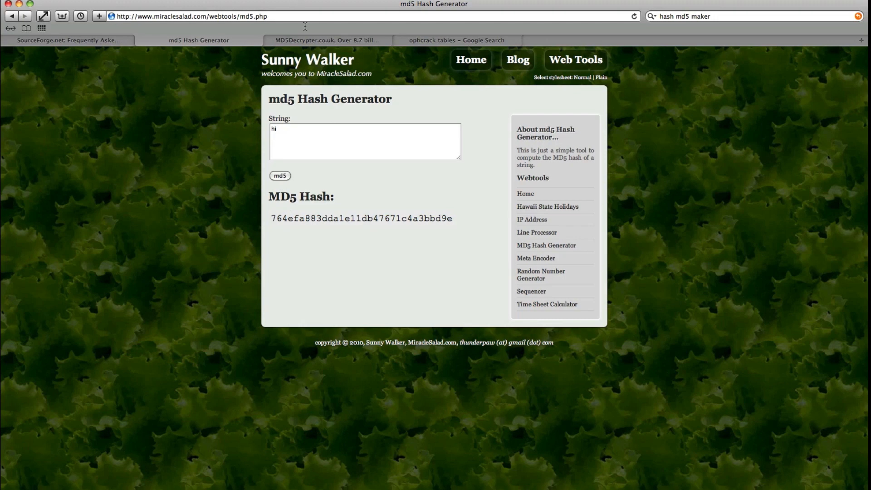
- Bring the LEXAR tables folder with vista_free and vista_special into view
click(327, 39)
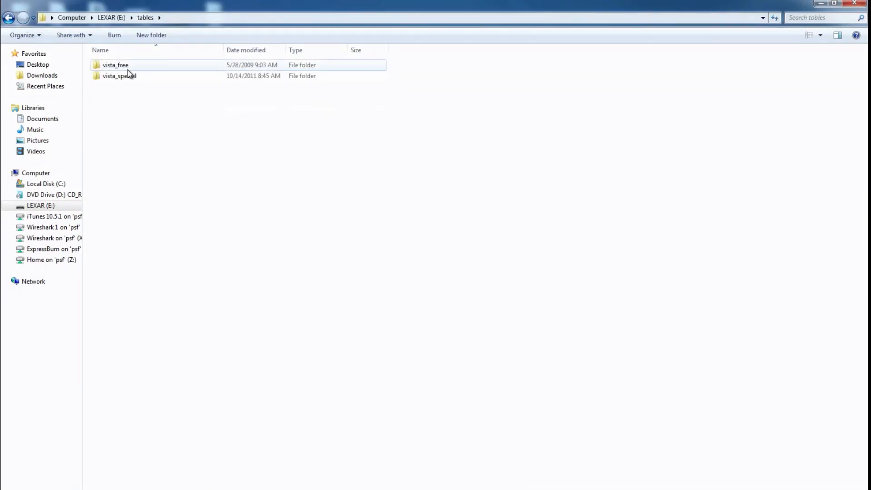
- Bring up the Google search results for 'ophcrack tables'
double_click(114, 65)
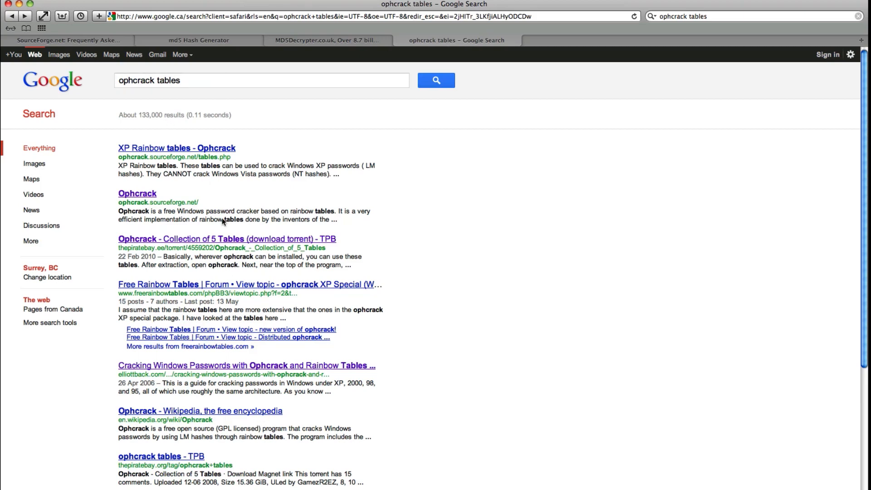
- Visit the Ophcrack Collection of 5 Tables page, then open vista_special on the LEXAR drive
click(227, 239)
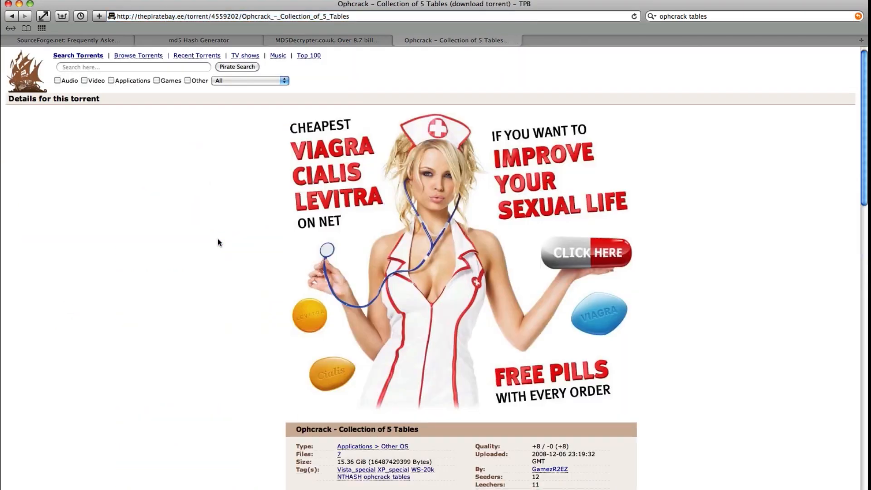
click(67, 40)
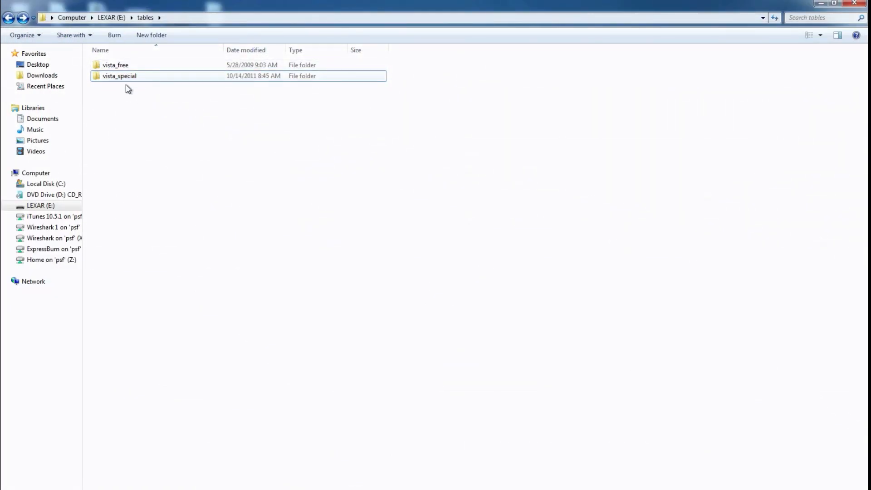
double_click(119, 76)
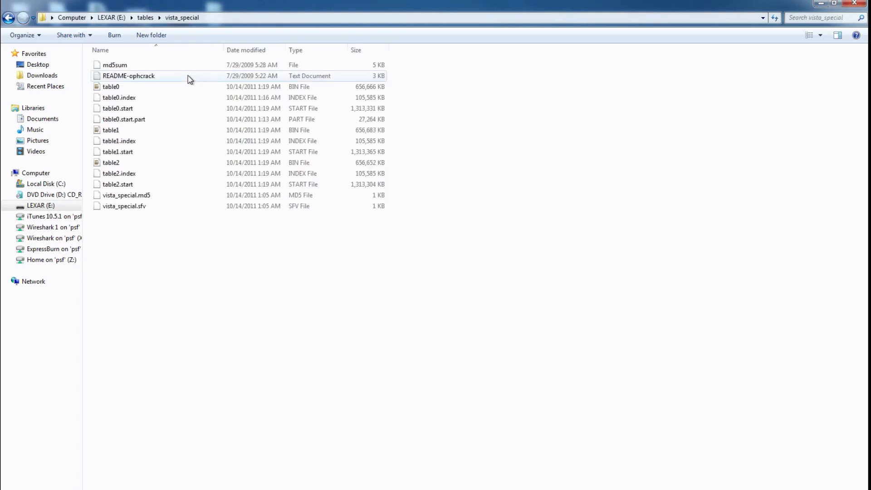